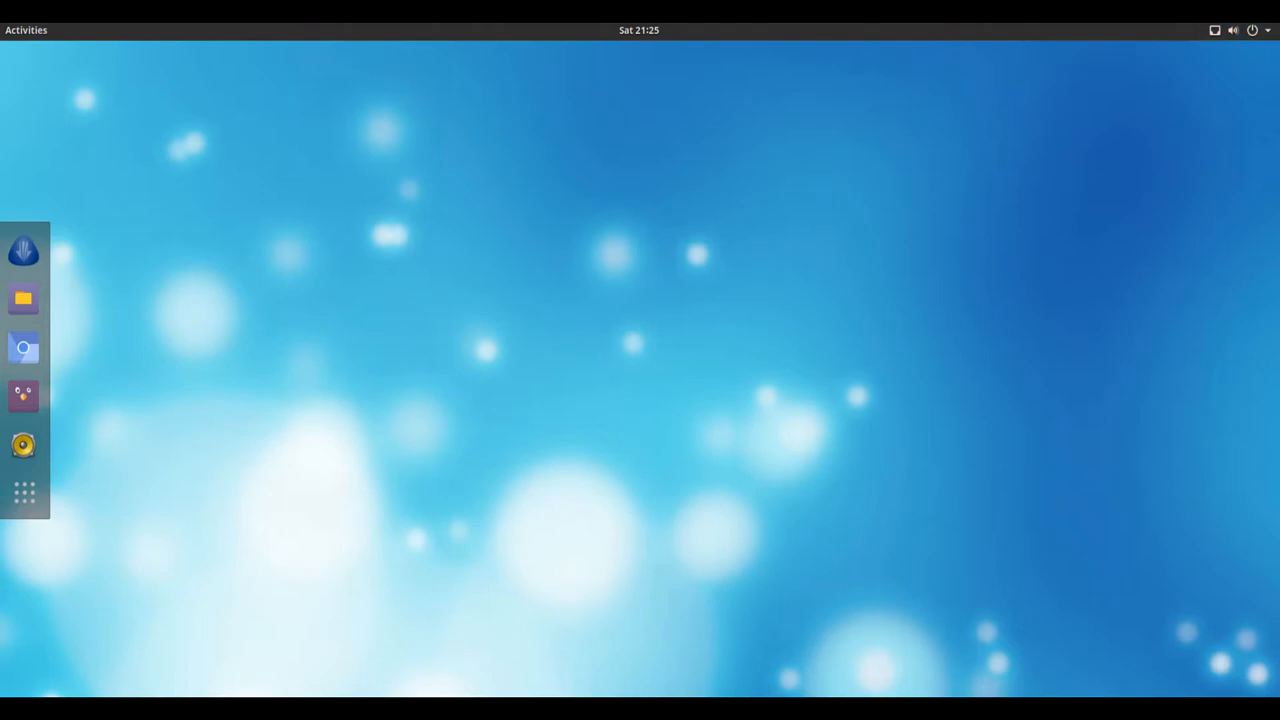
{"action": "mouse_move", "coordinate": [24, 300]}
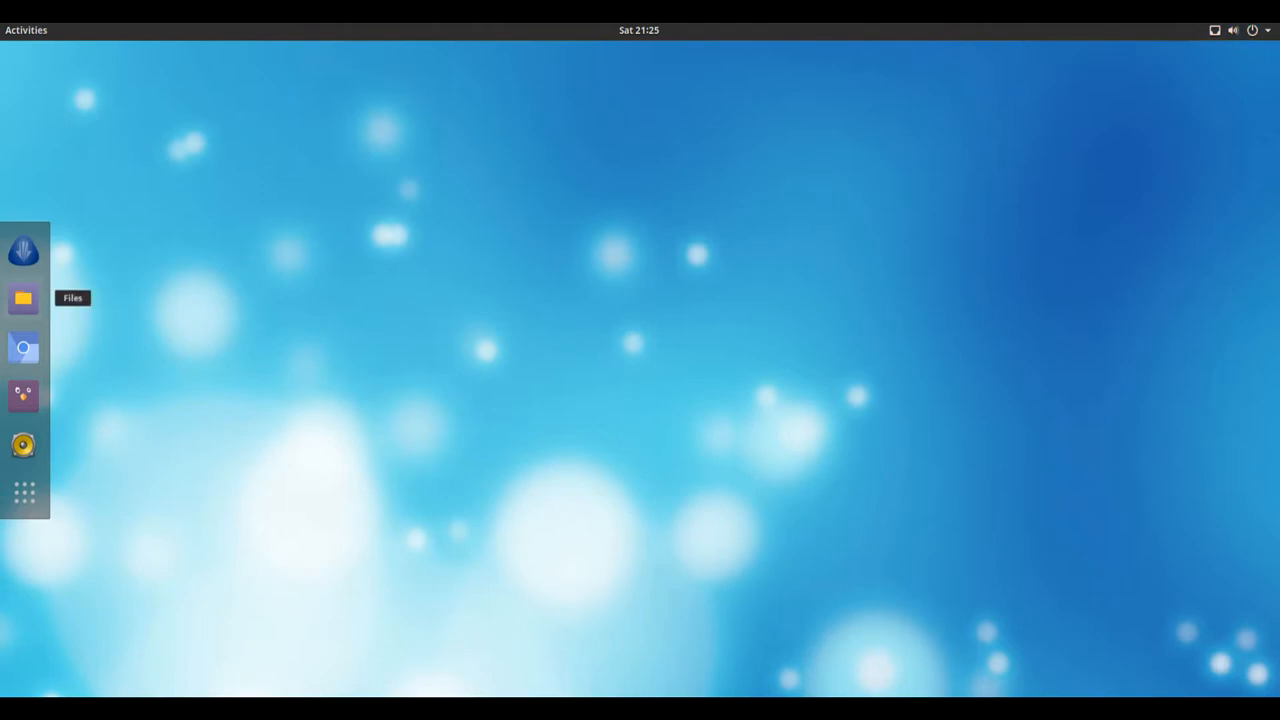
- Review the Files About dialog's credits list, then close the dialog and the file manager
{"action": "left_click", "coordinate": [24, 300]}
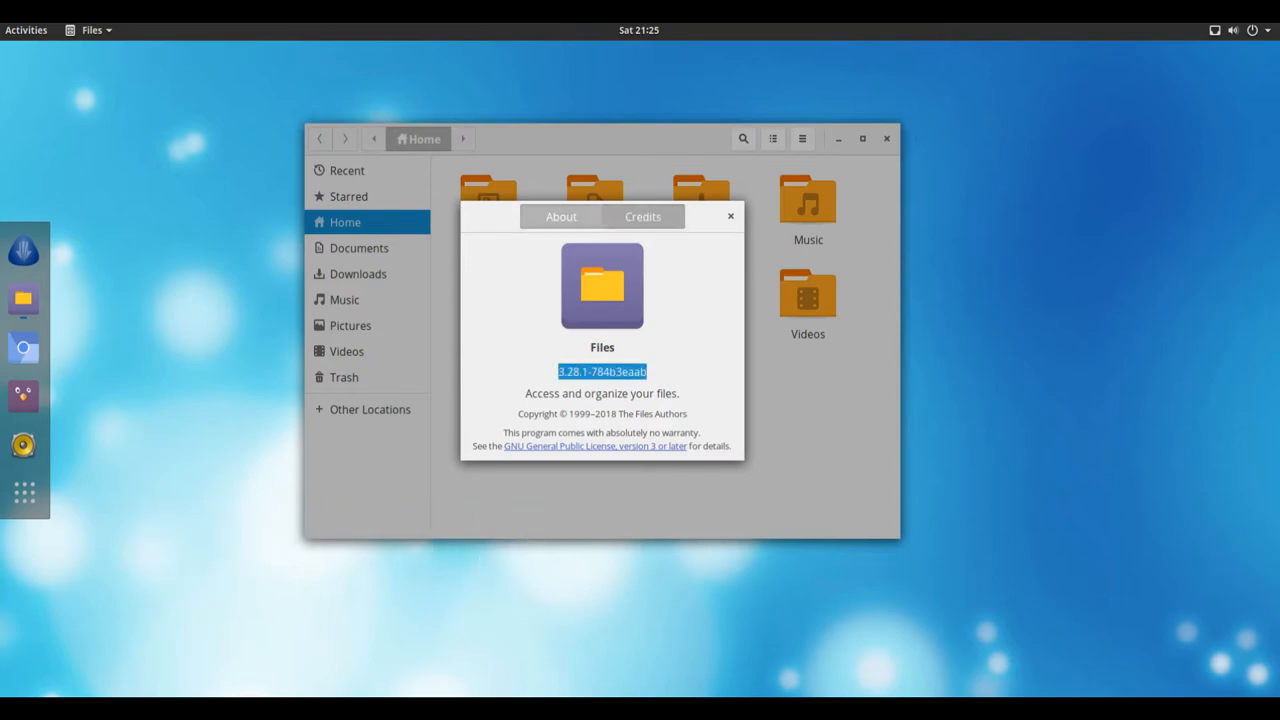
{"action": "left_click", "coordinate": [644, 216]}
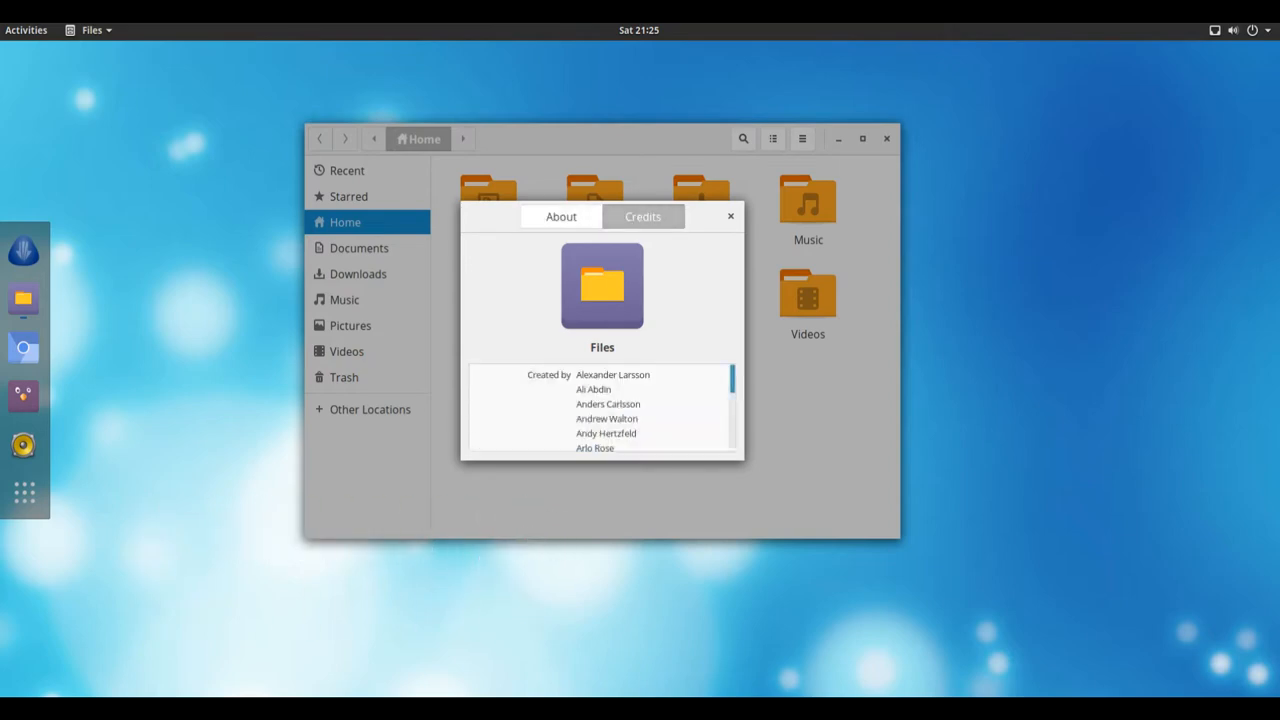
{"action": "scroll", "scroll_direction": "down", "scroll_amount": 3}
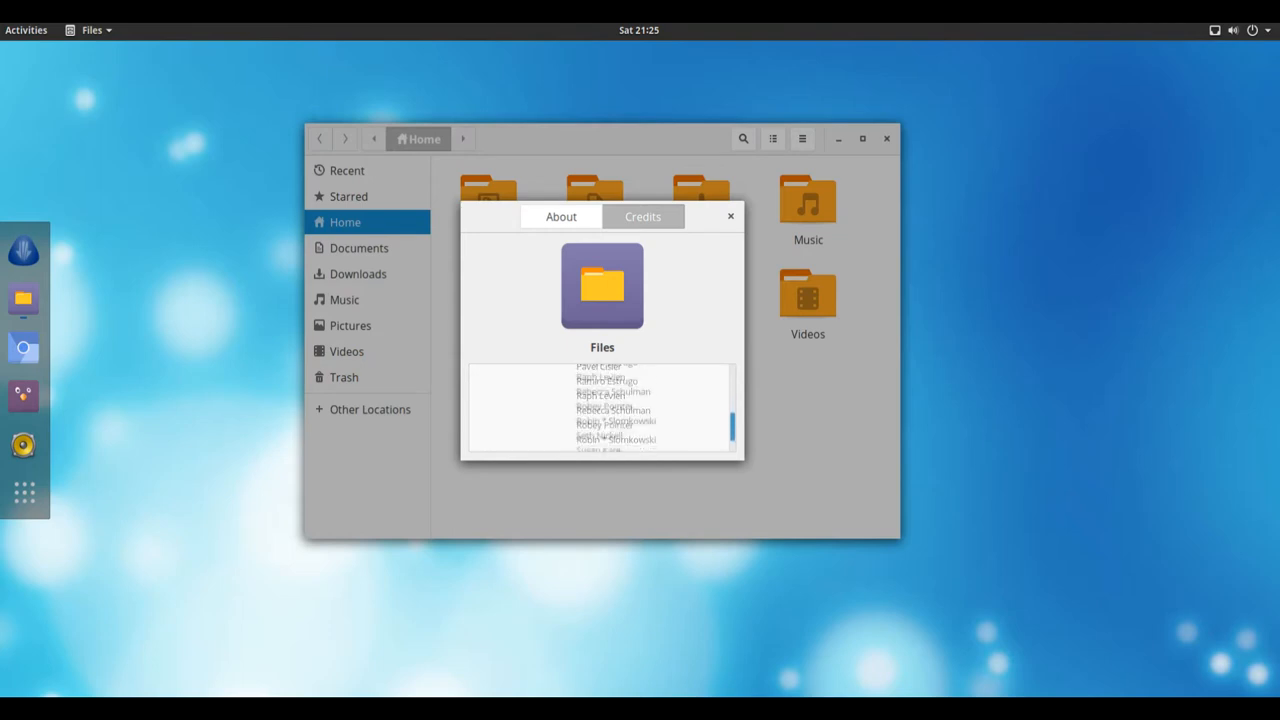
{"action": "scroll", "scroll_direction": "down", "scroll_amount": 3}
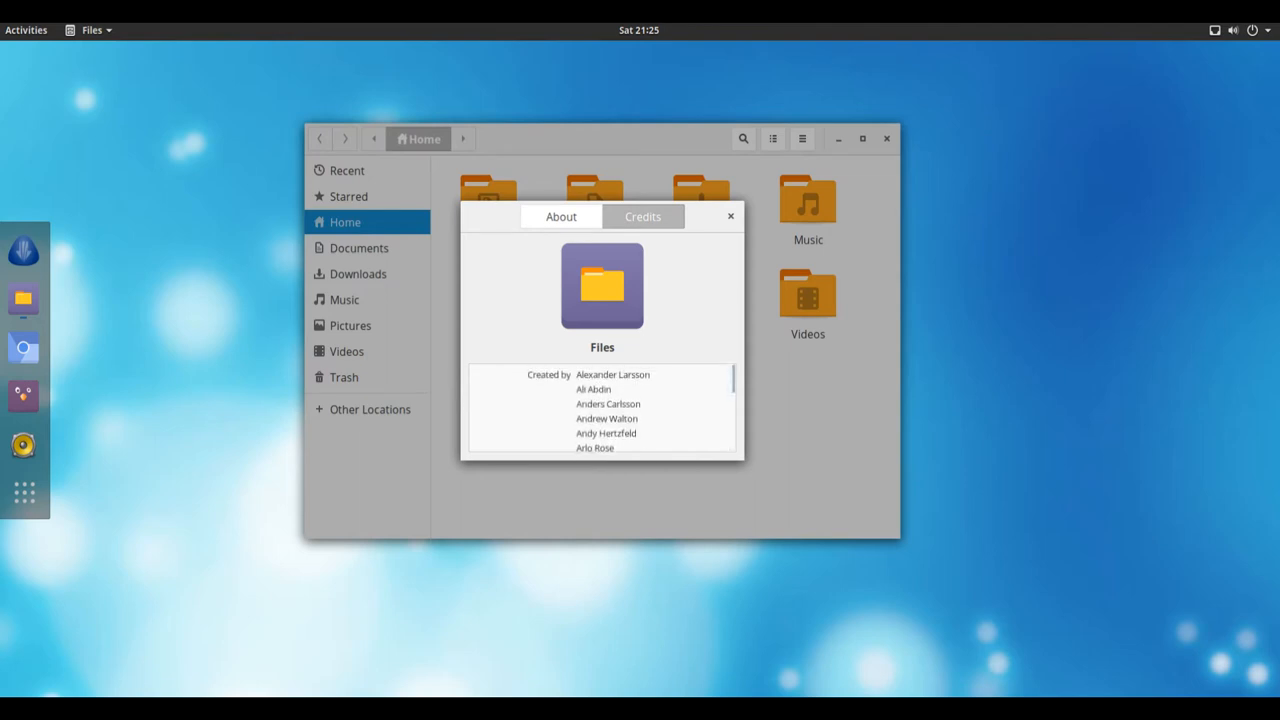
{"action": "left_click", "coordinate": [730, 216]}
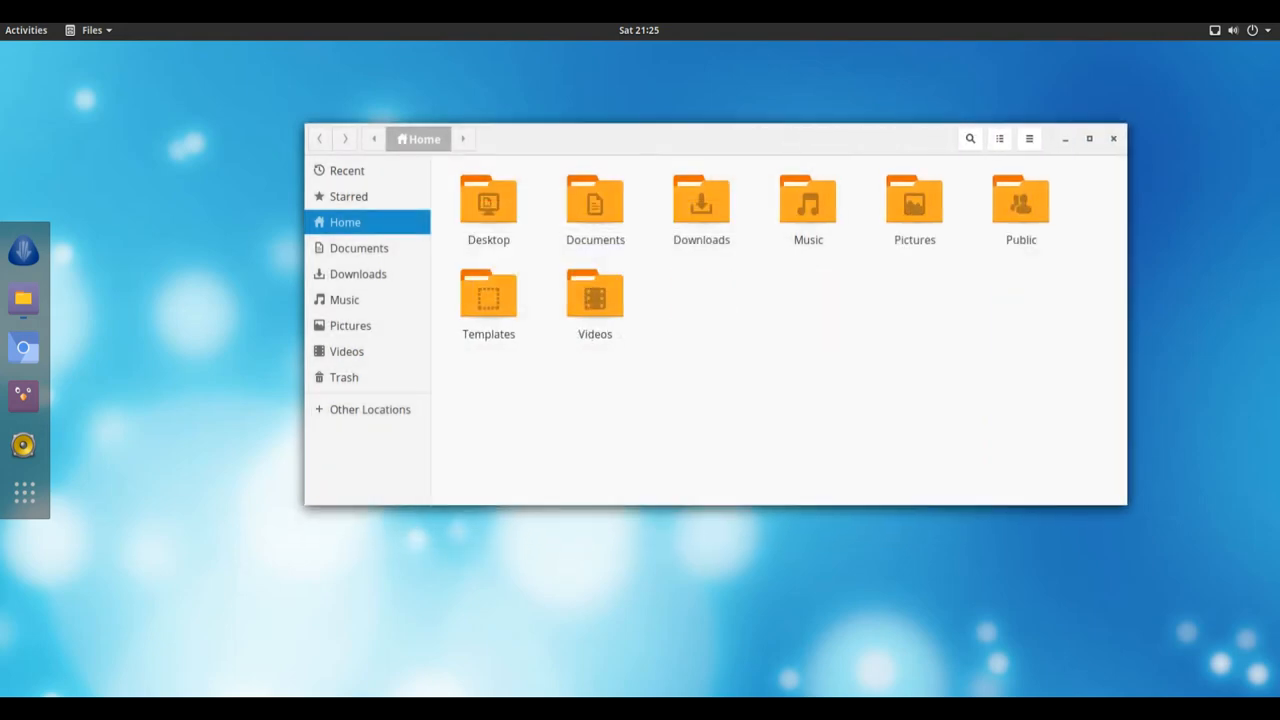
{"action": "left_click", "coordinate": [1112, 138]}
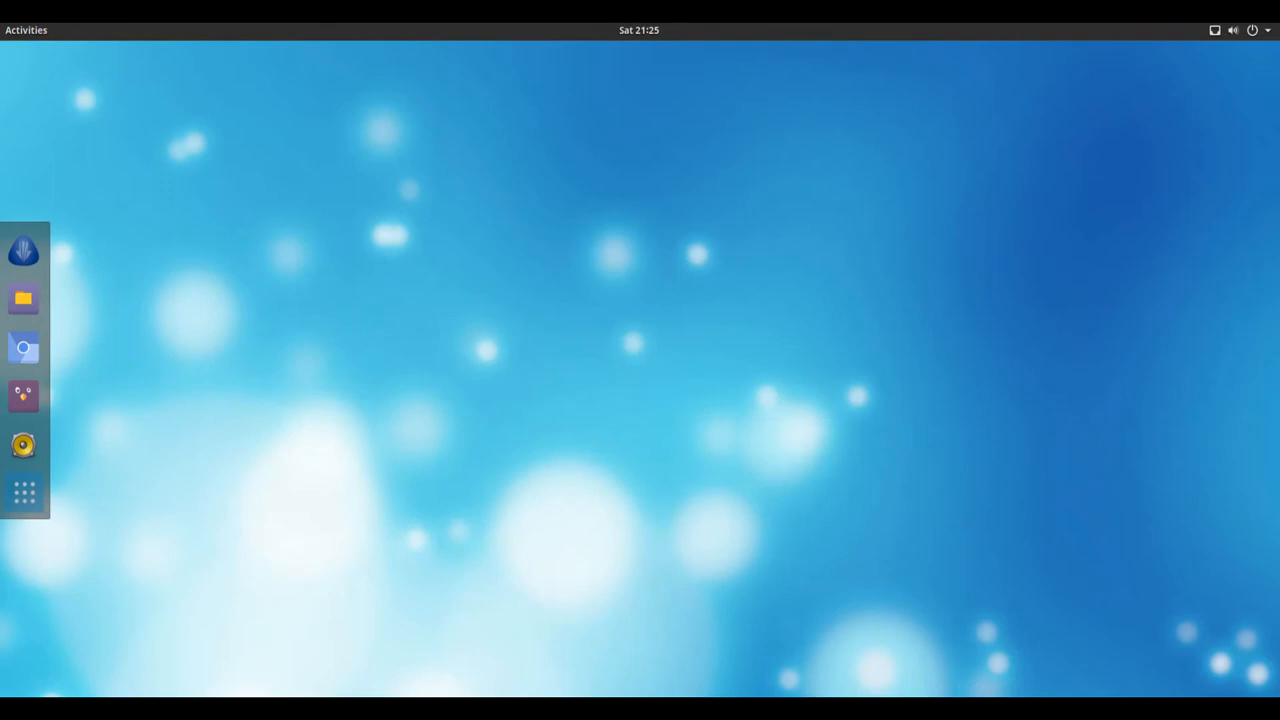
- Bring up the grid of all installed applications from the dock
{"action": "left_click", "coordinate": [24, 492]}
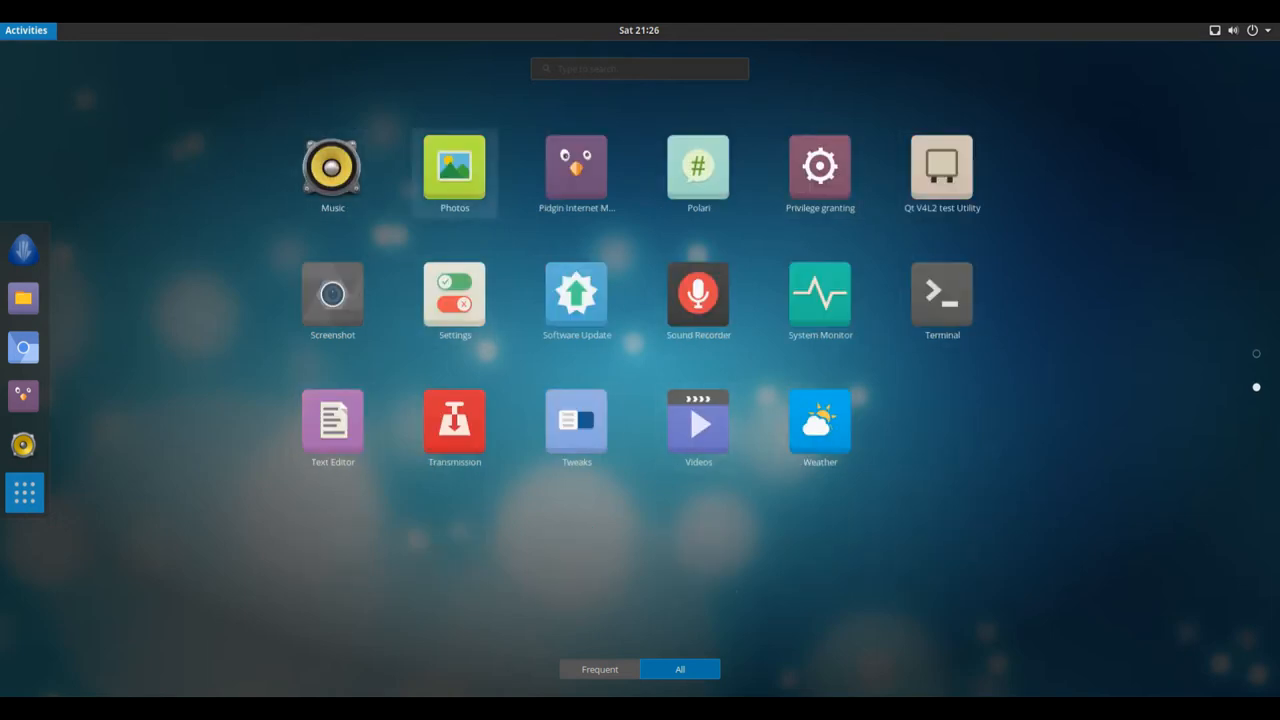
{"action": "mouse_move", "coordinate": [940, 292]}
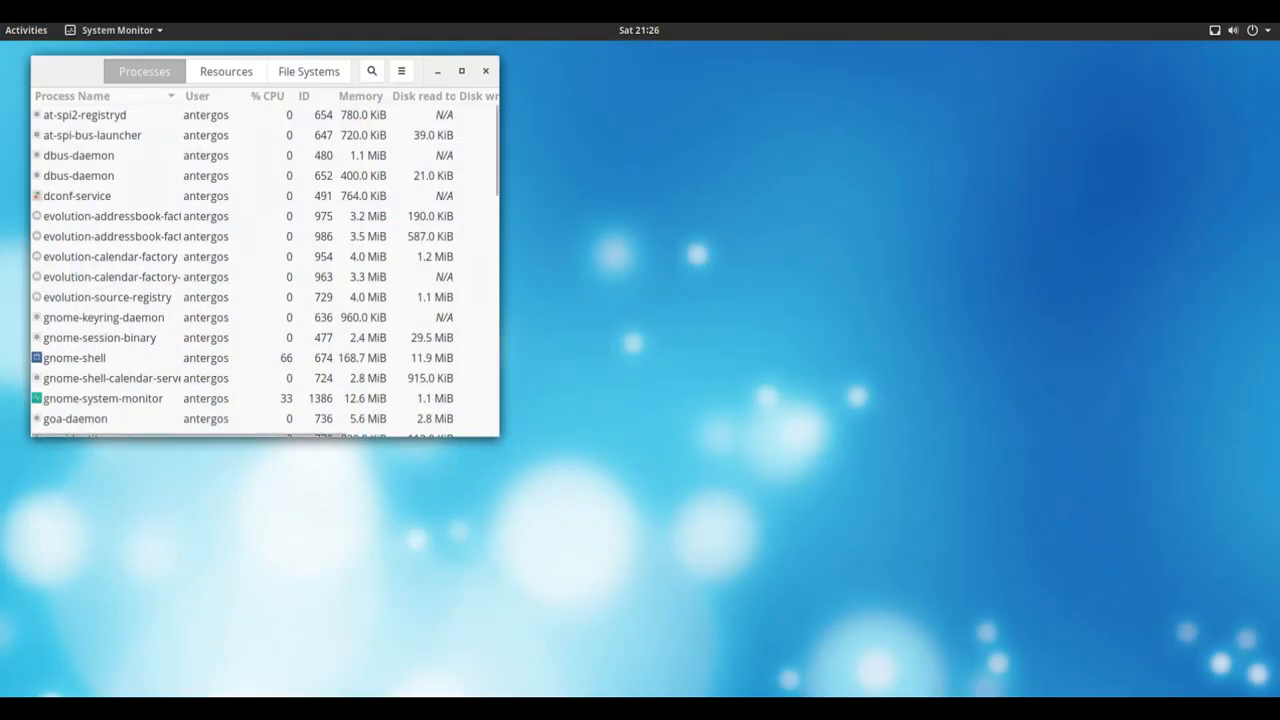
- Centre the System Monitor window, close it, and return to the applications grid to launch Settings
{"action": "left_click_drag", "start_coordinate": [264, 72], "coordinate": [590, 172]}
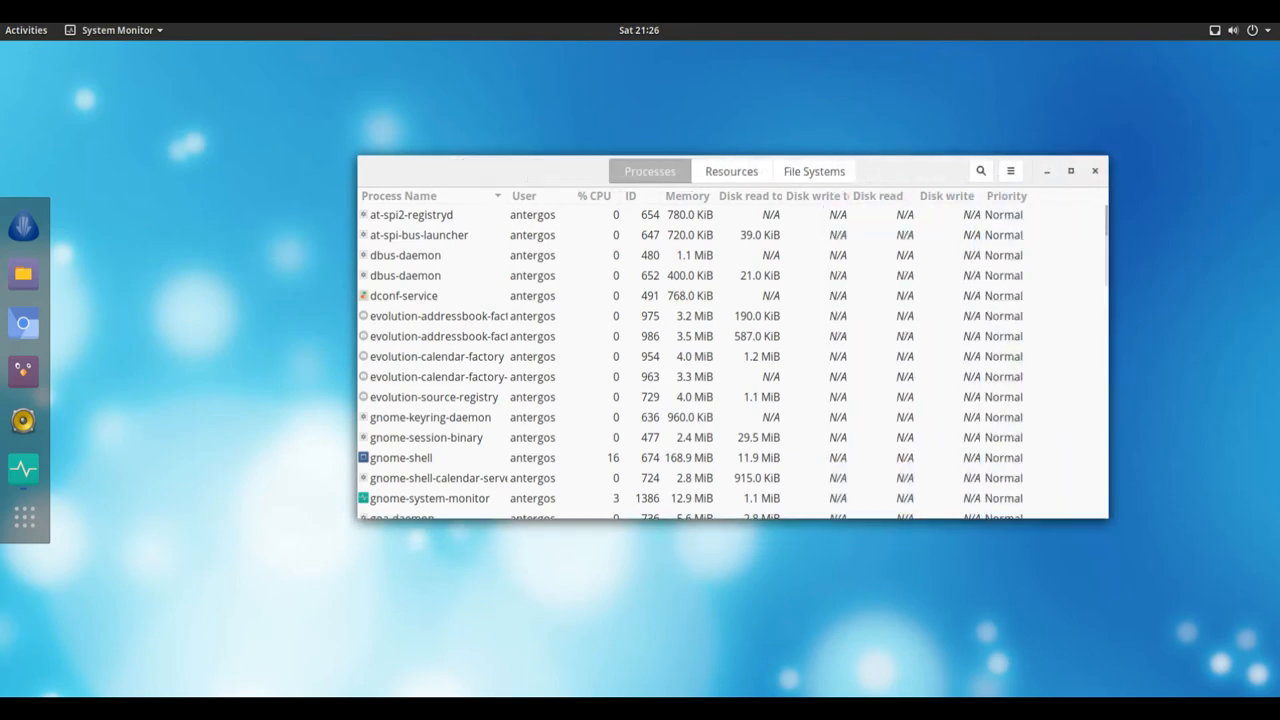
{"action": "left_click", "coordinate": [732, 172]}
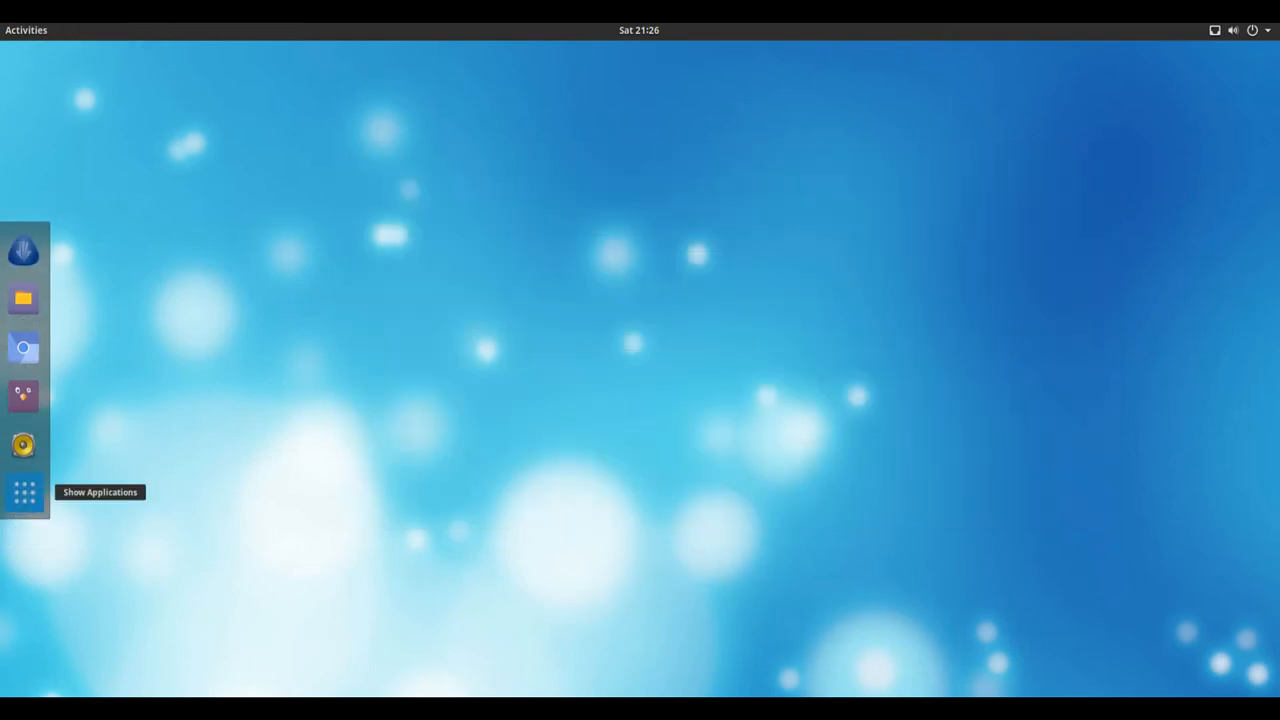
{"action": "left_click", "coordinate": [24, 492]}
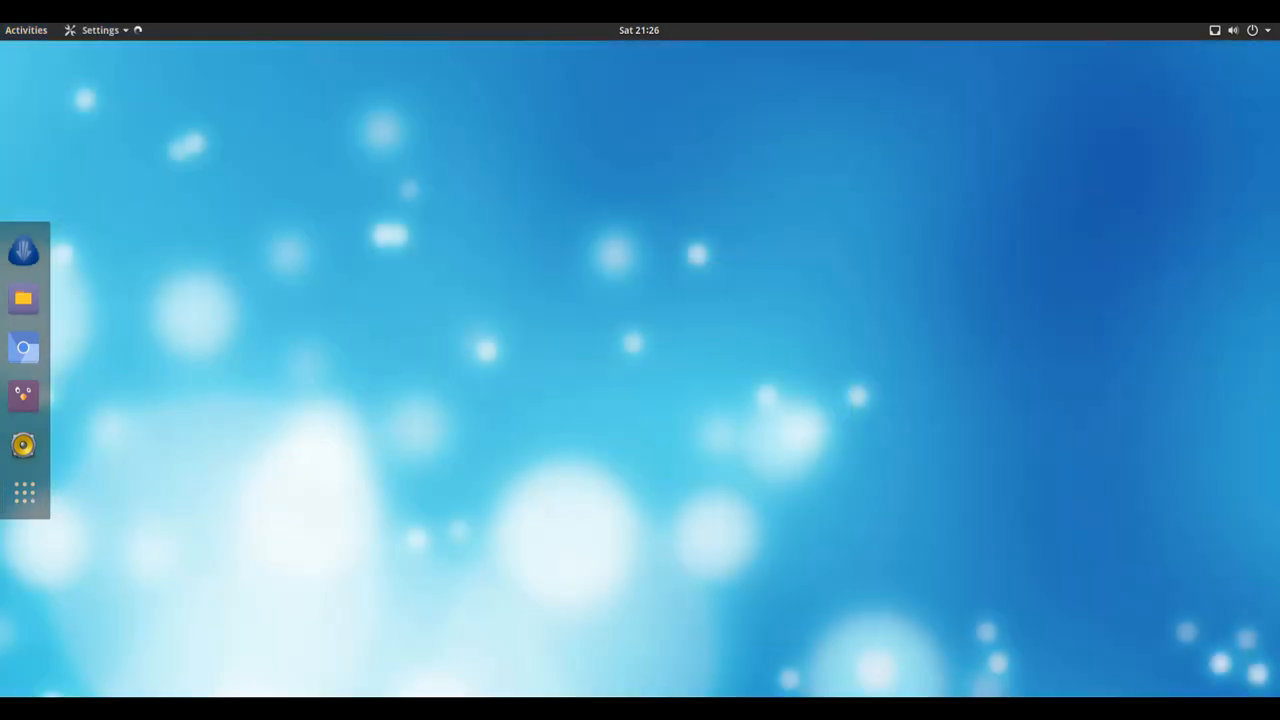